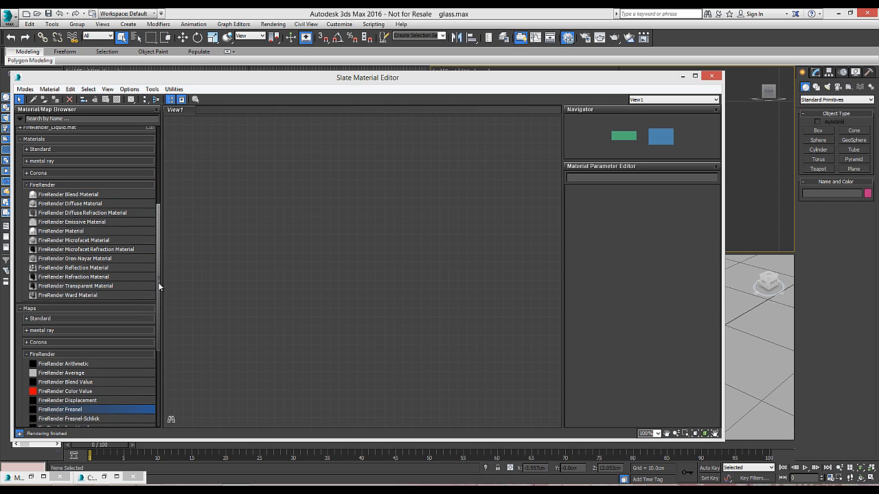
Step: Add FireRender Refraction and Reflection material nodes and wire them into the Blend Material's inputs
scroll(down, 3)
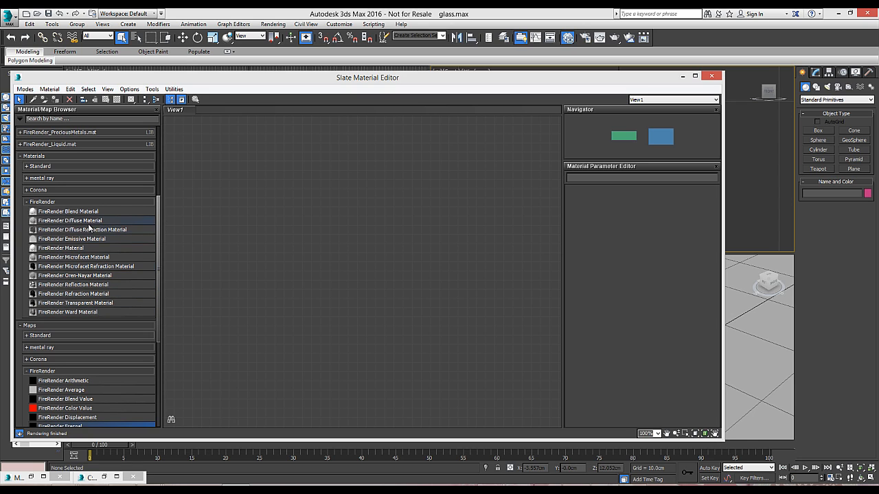
mouse_move(440, 279)
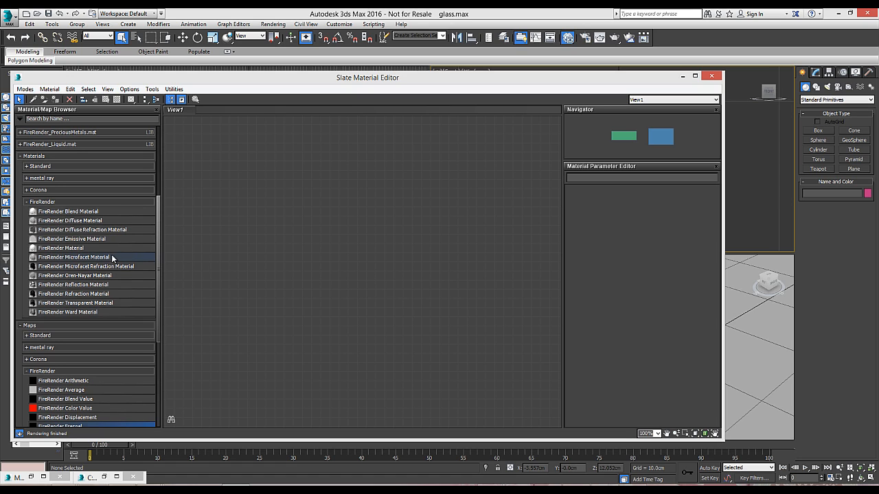
mouse_move(156, 259)
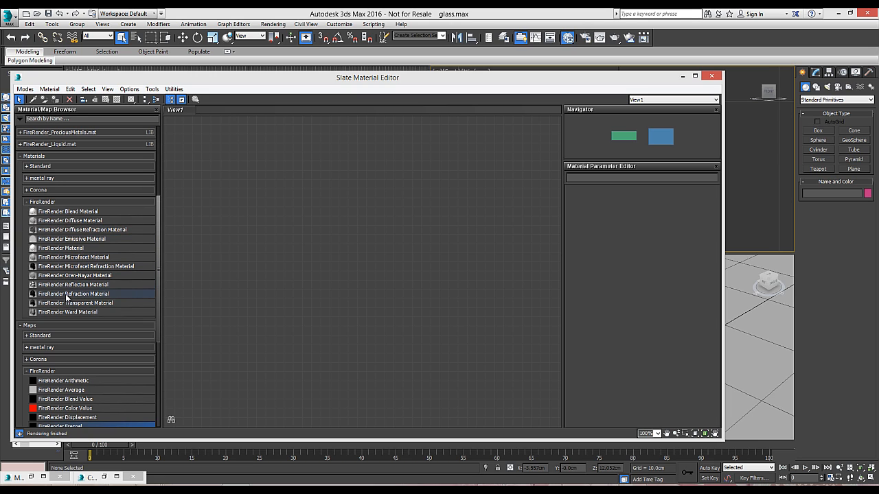
double_click(74, 294)
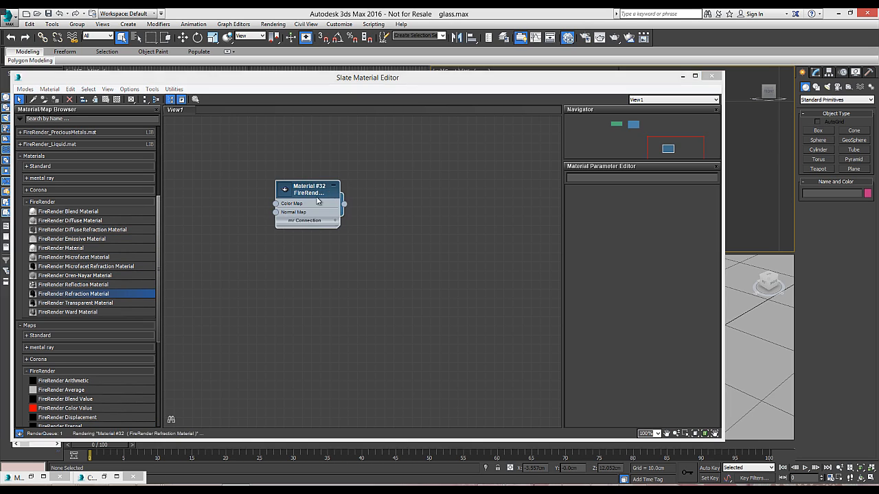
drag(309, 190, 343, 180)
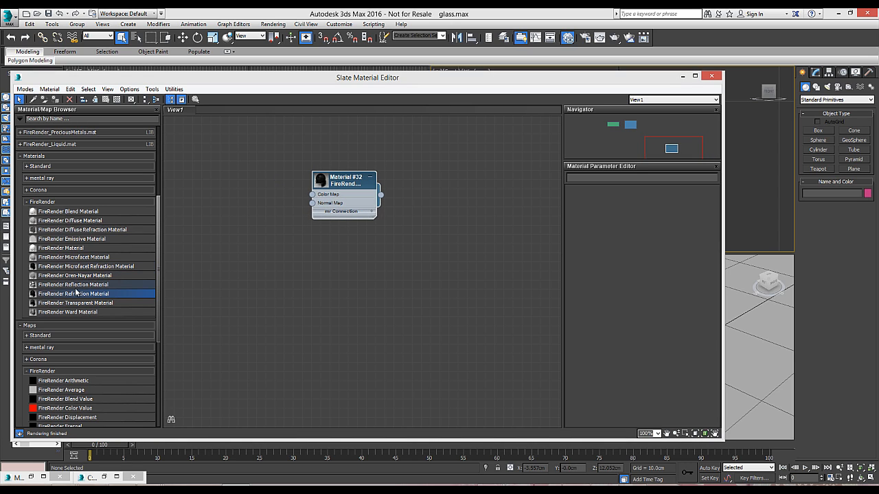
double_click(74, 284)
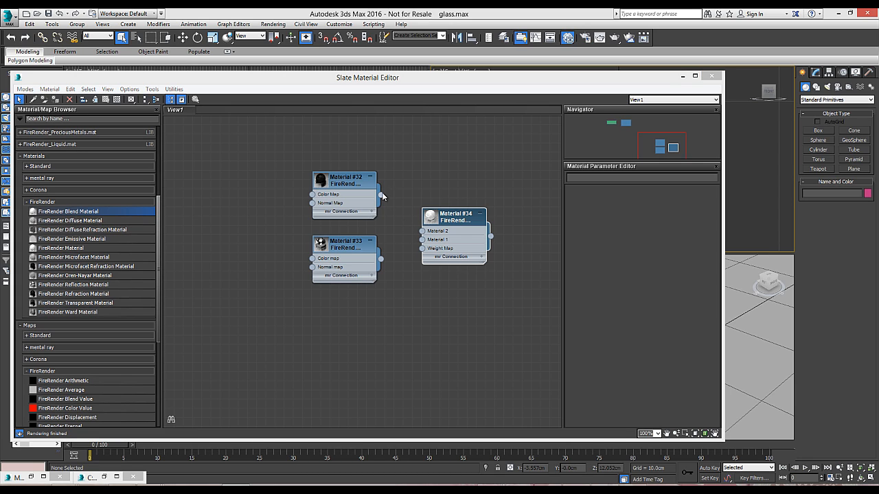
drag(382, 195, 421, 231)
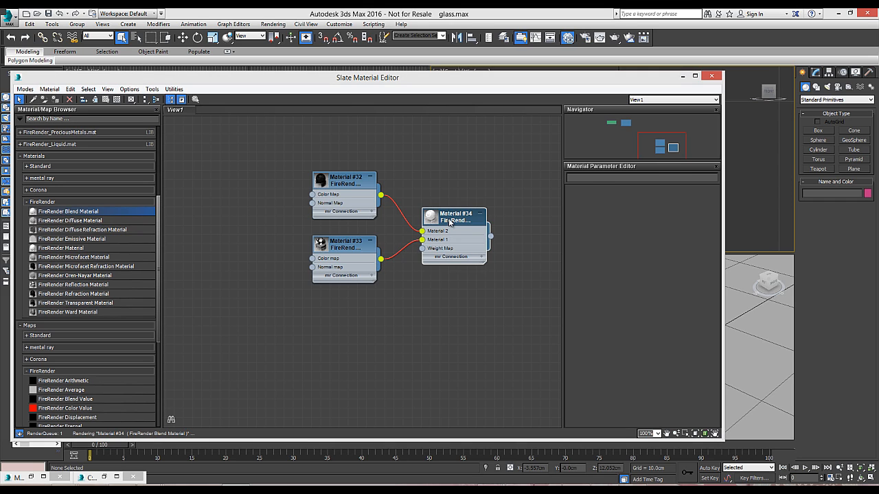
Step: Show the Blend Material's parameters listing Refraction and Reflection as its two inputs
click(454, 217)
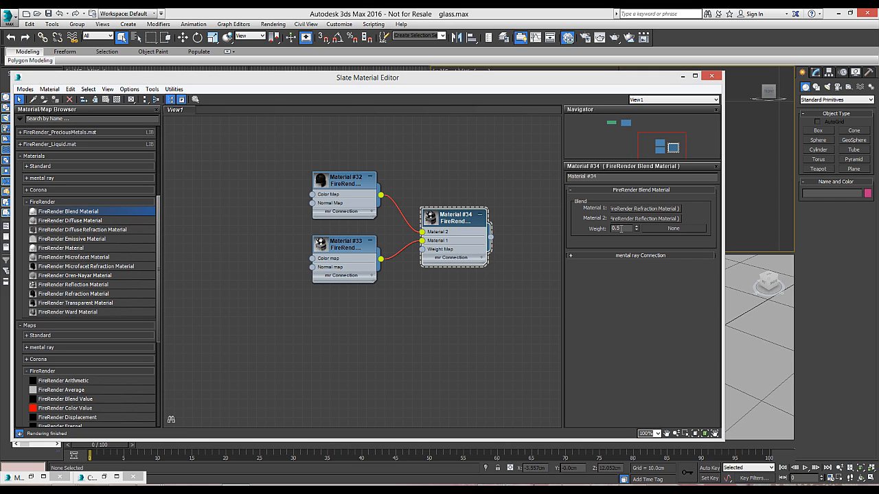
mouse_move(508, 246)
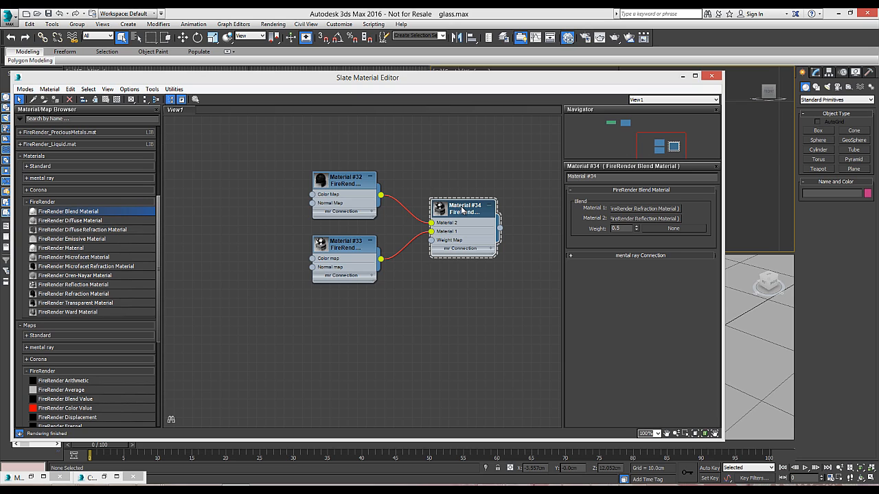
mouse_move(461, 211)
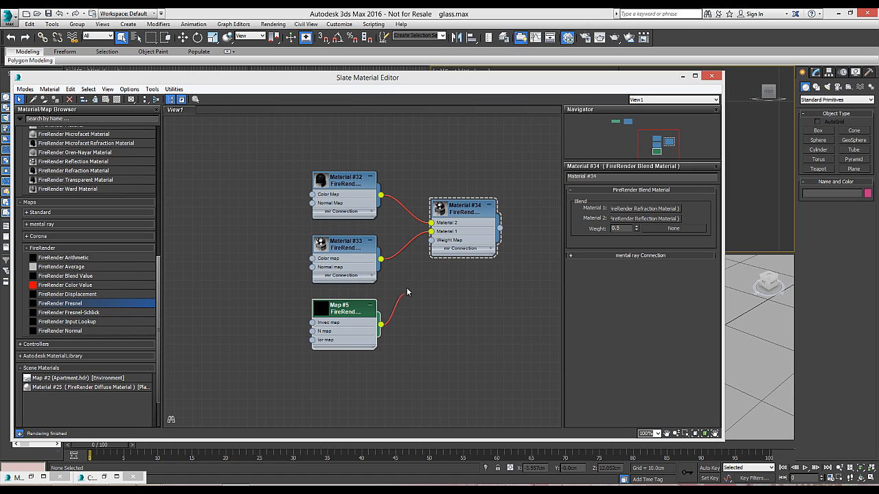
Step: Wire the Fresnel map into the blend's Weight Map socket and set the reflection colour to white
drag(382, 322, 432, 240)
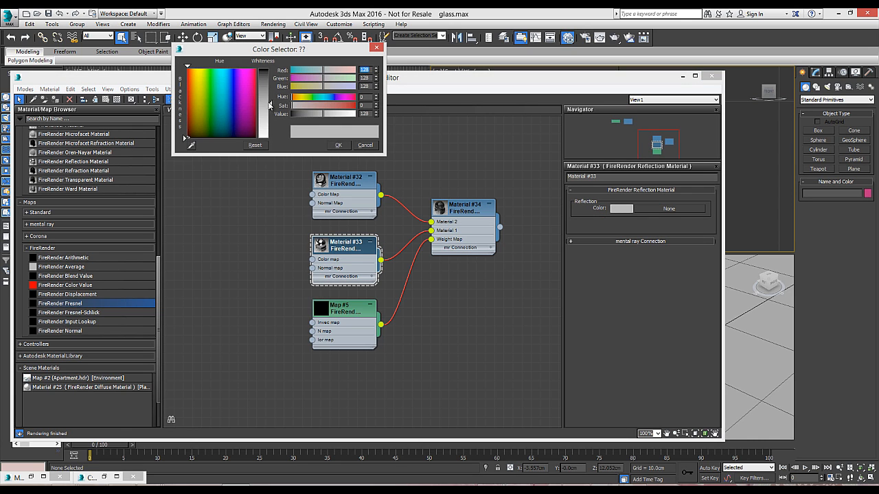
click(338, 146)
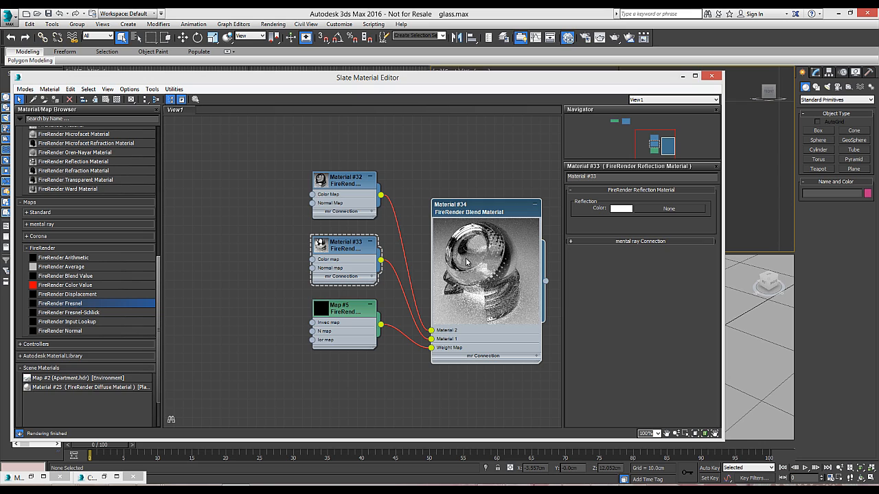
mouse_move(525, 84)
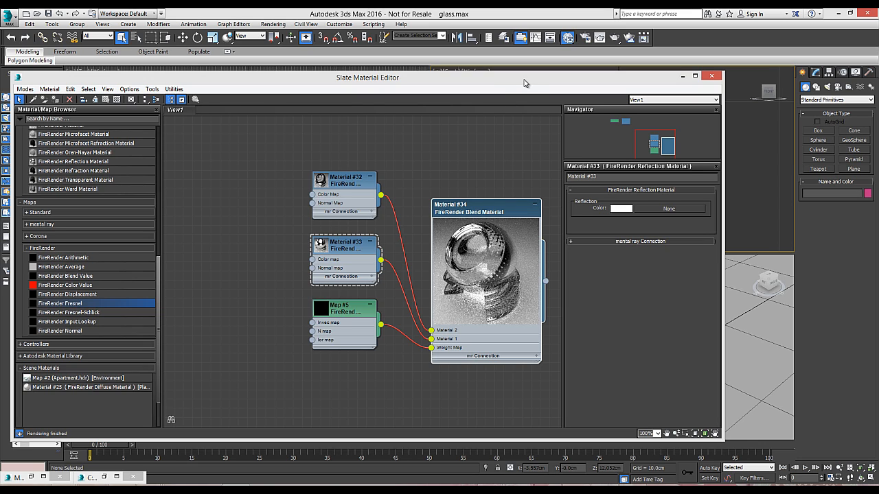
mouse_move(536, 82)
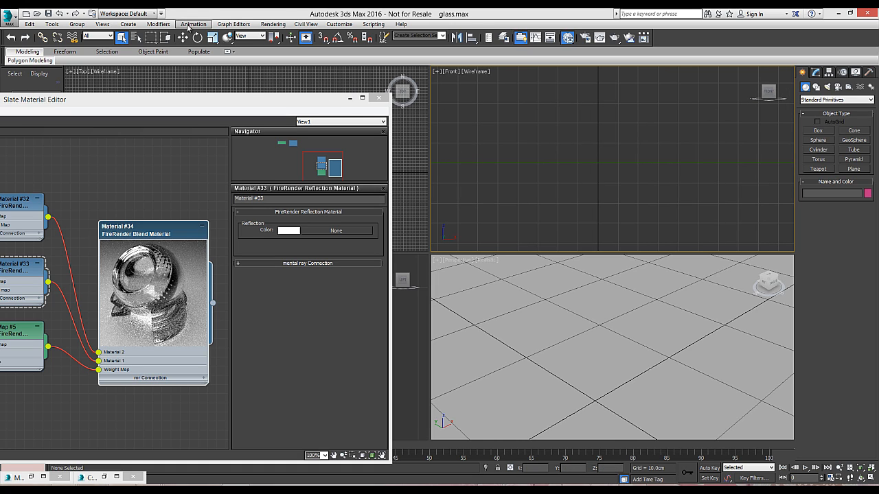
Step: Create a sphere and assign the Material #34 blend glass material to it
click(128, 24)
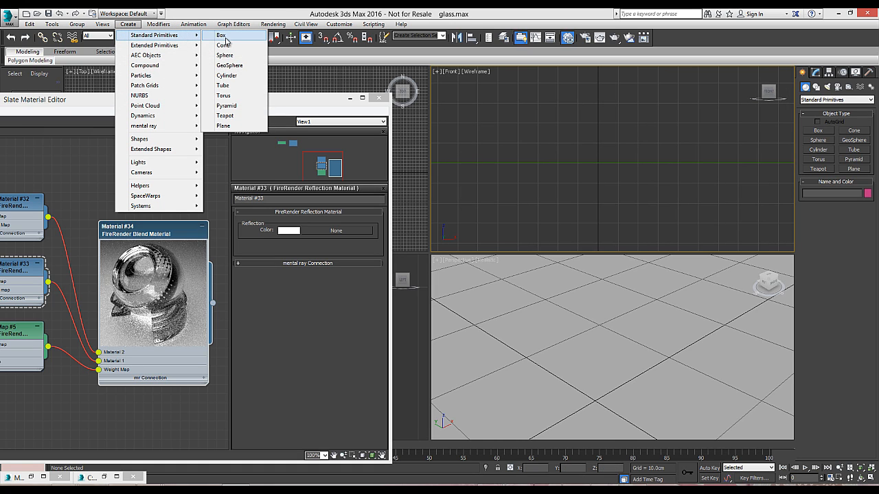
click(225, 55)
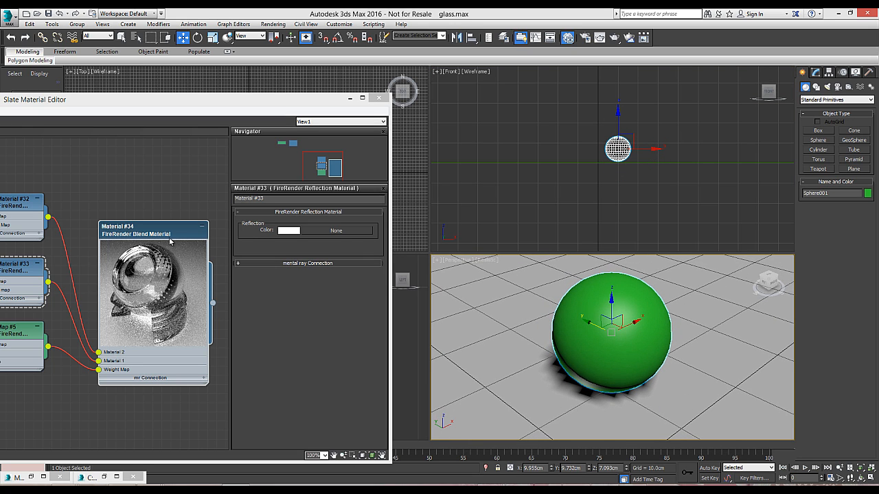
right_click(154, 237)
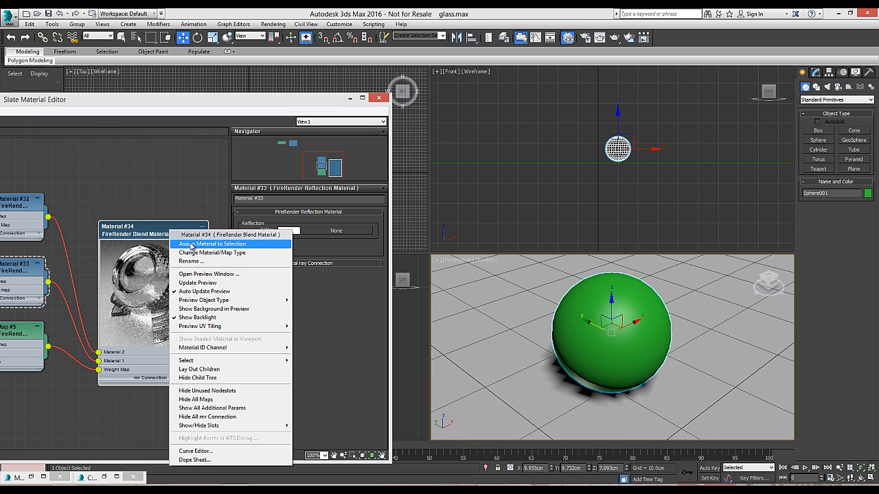
click(212, 244)
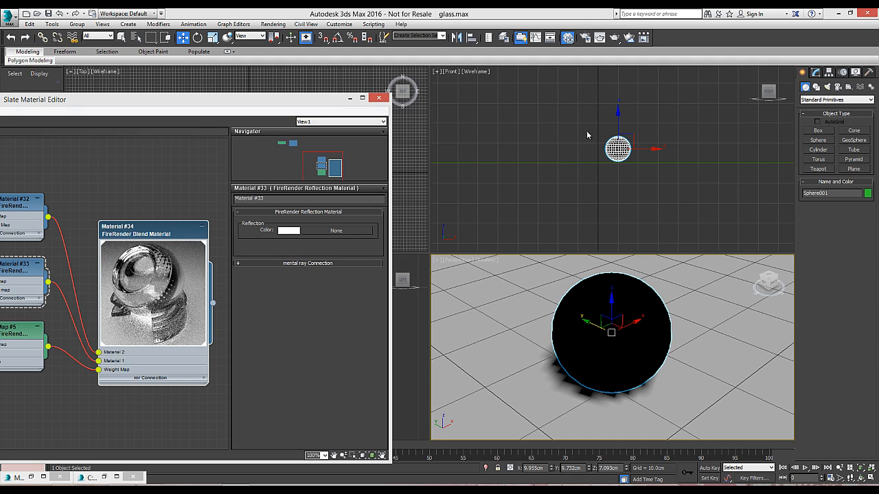
Step: Run a production render showing the sphere as clear glass, then close the rendered frame
click(599, 39)
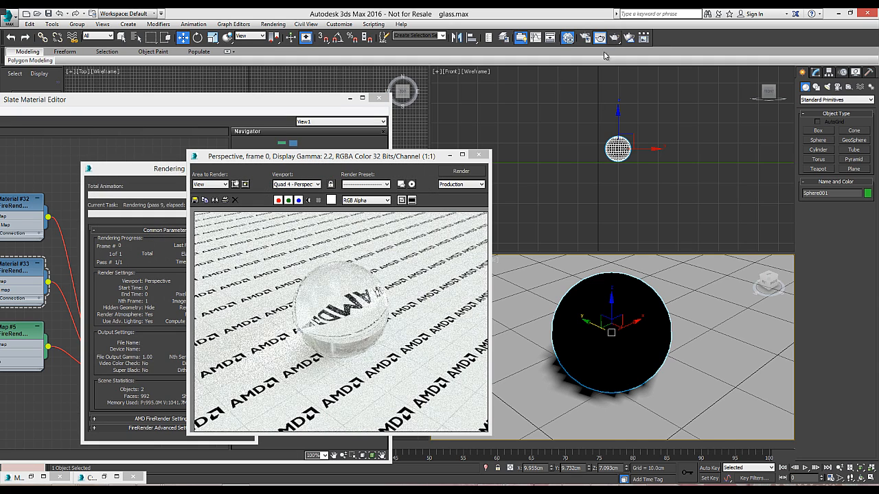
drag(336, 156, 410, 102)
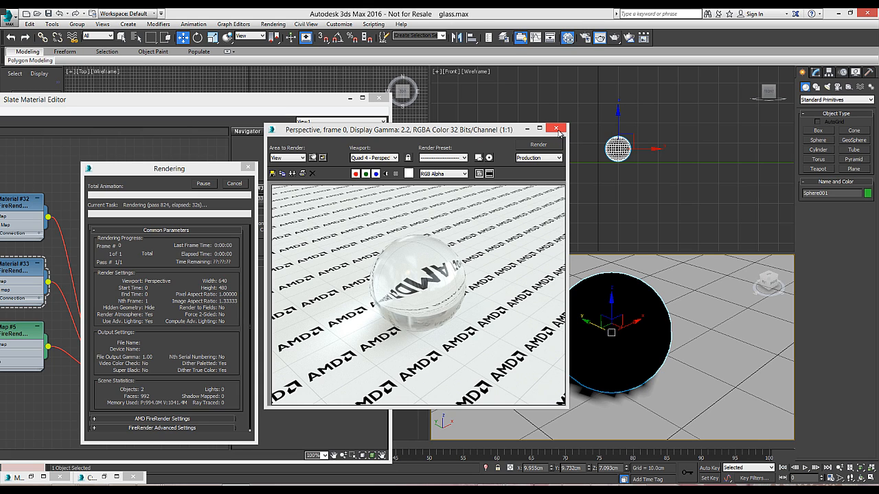
click(557, 129)
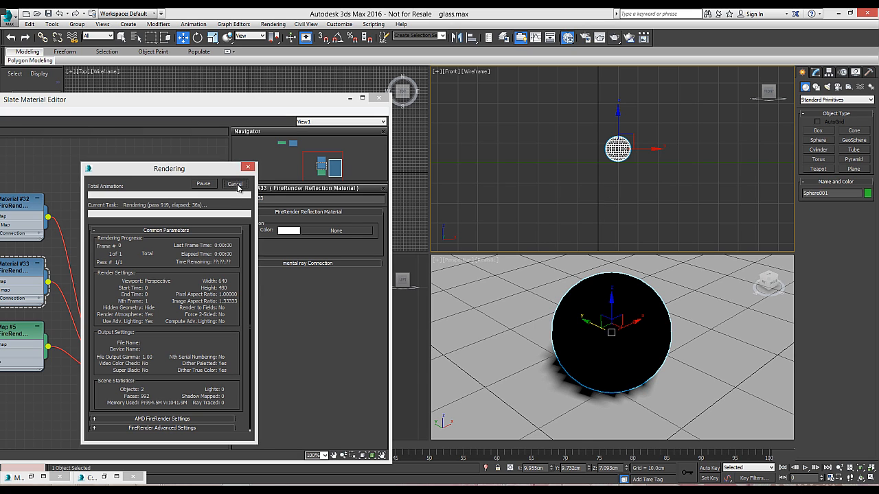
Step: Stop the render, clone the sphere as a Copy, and make Sphere001 a Boolean with Sphere002 as operand
click(235, 184)
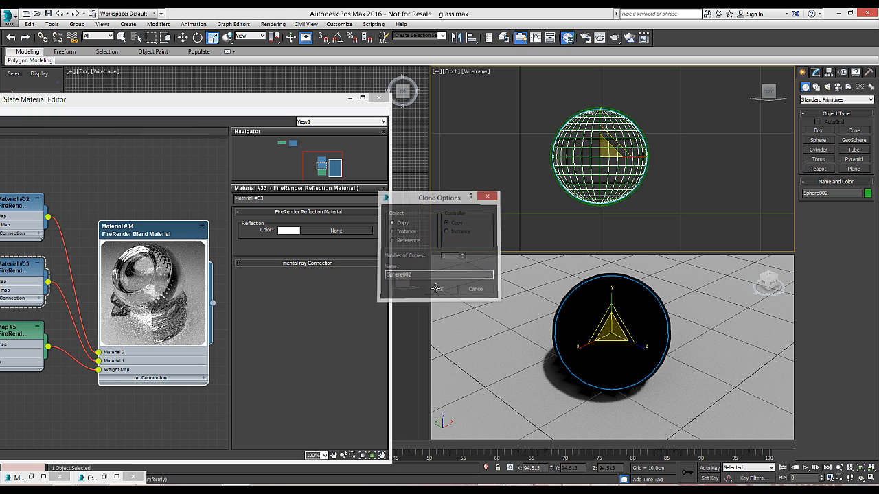
click(436, 289)
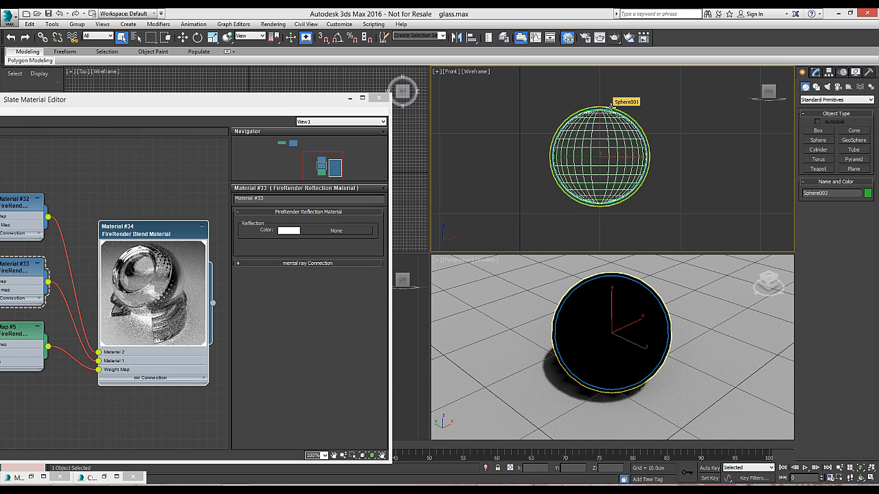
click(128, 23)
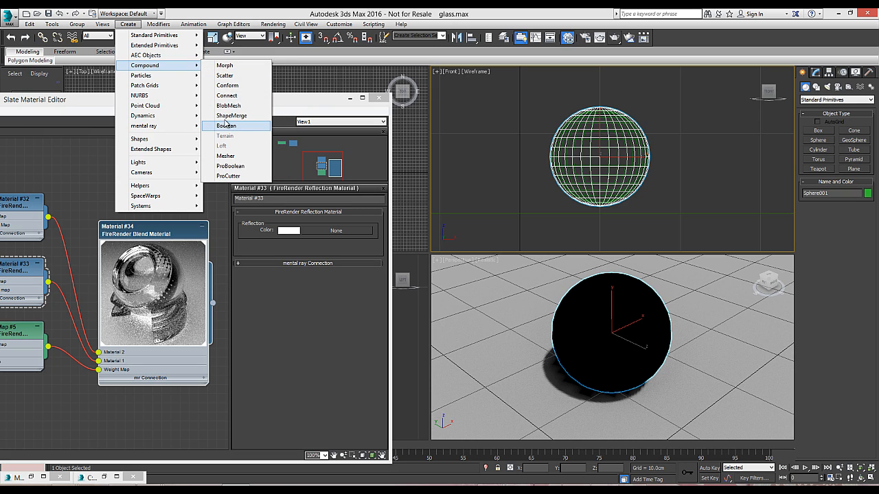
click(226, 126)
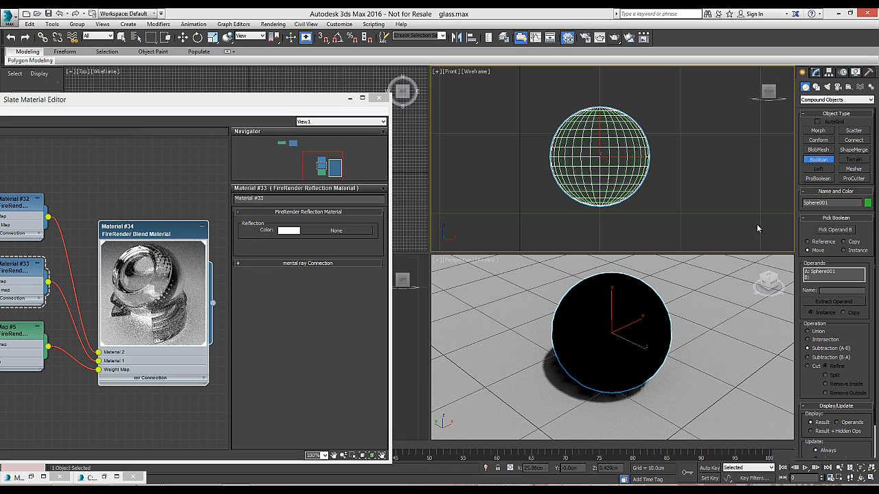
click(835, 229)
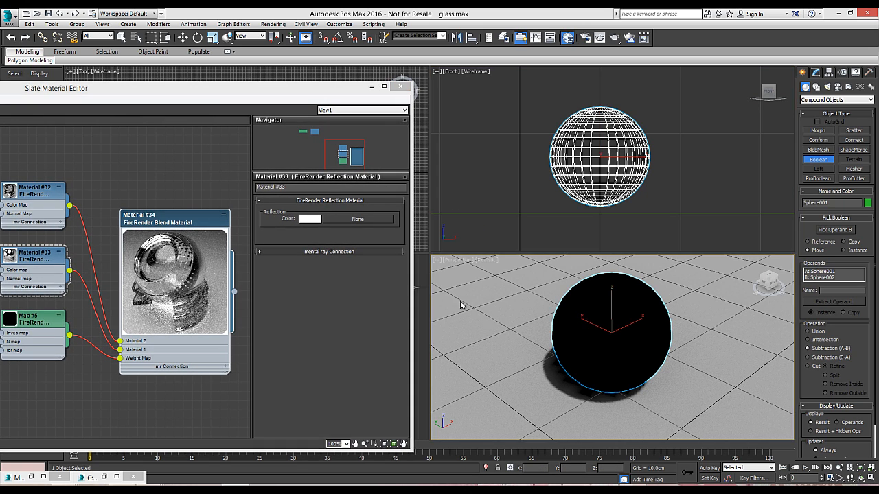
click(585, 38)
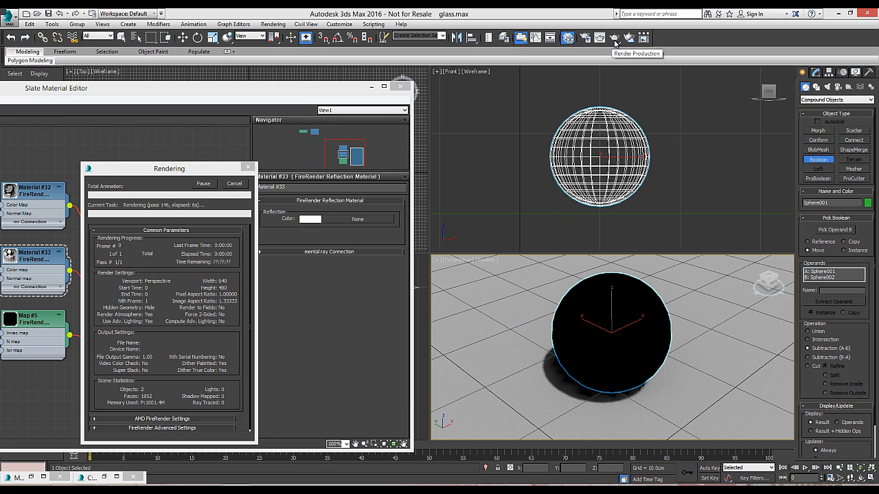
click(613, 39)
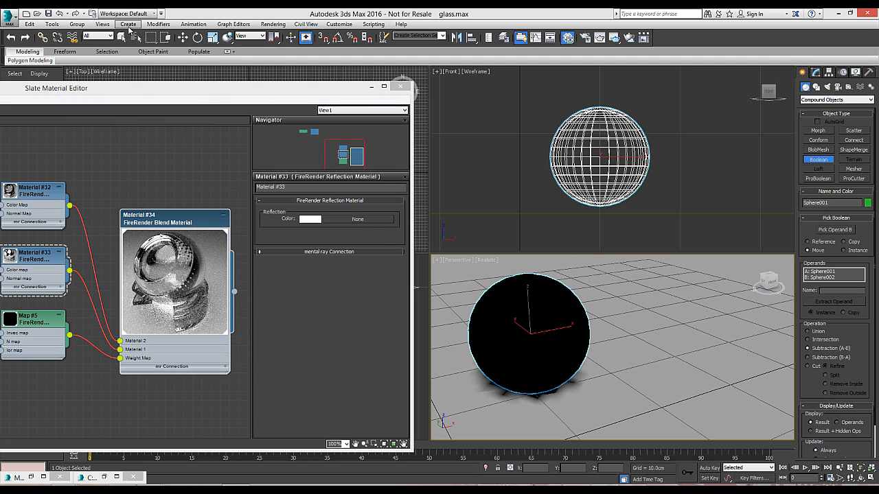
Step: Create another sphere, convert it to a Boolean compound, and drag Material #34 onto it
click(128, 23)
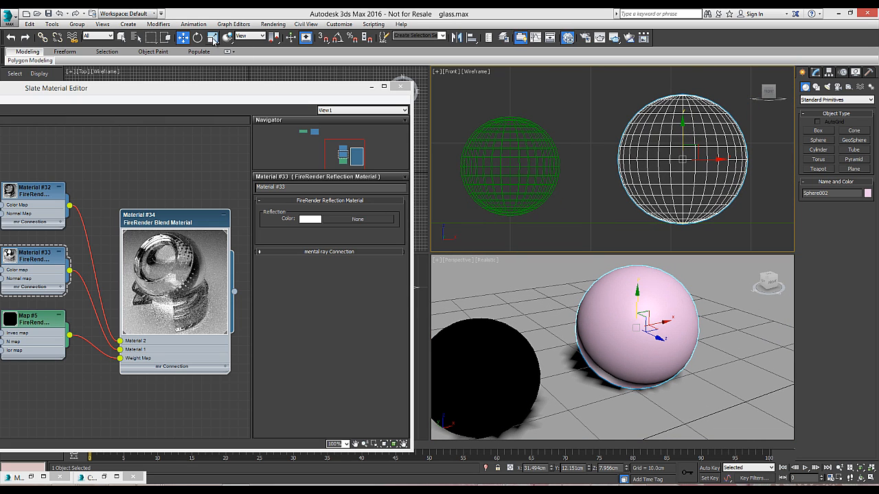
click(213, 39)
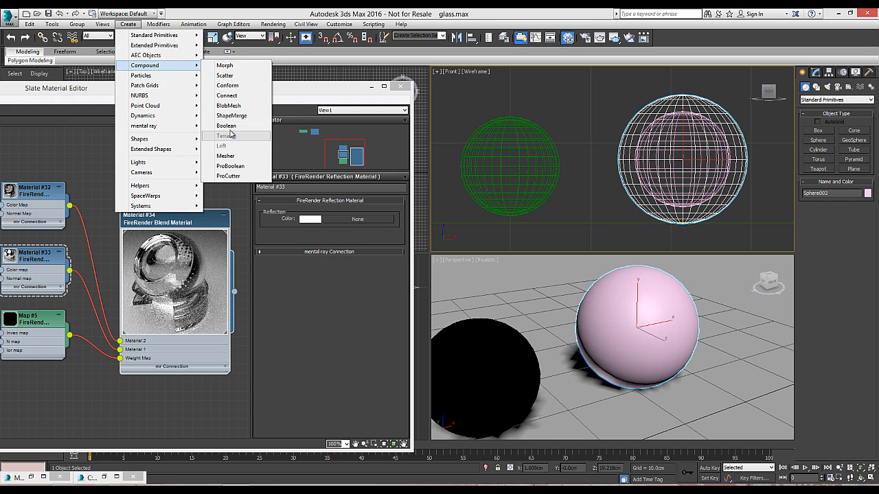
click(226, 127)
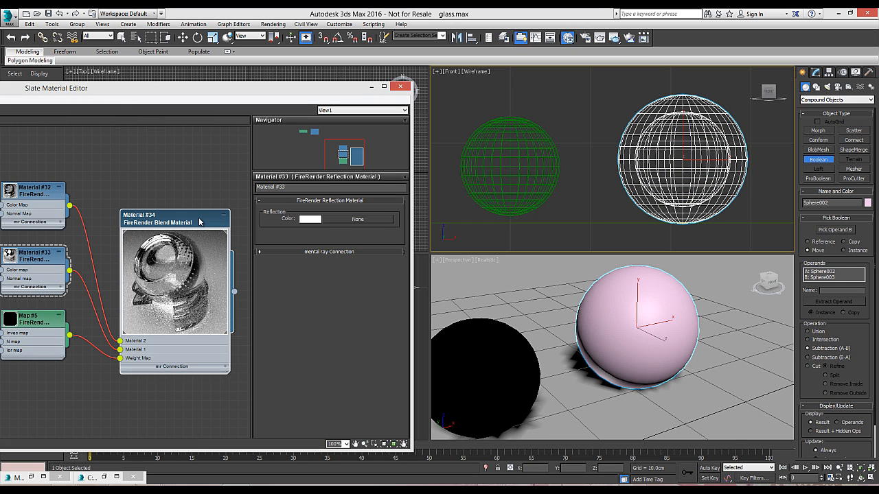
drag(635, 316, 556, 297)
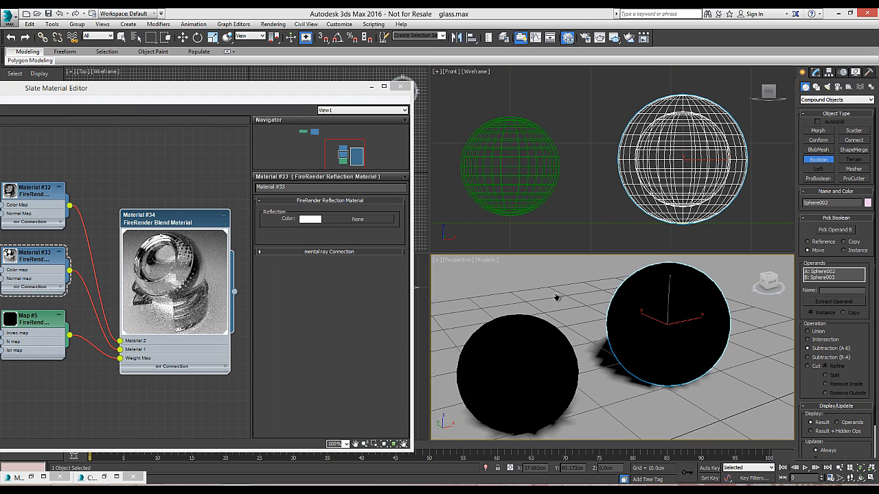